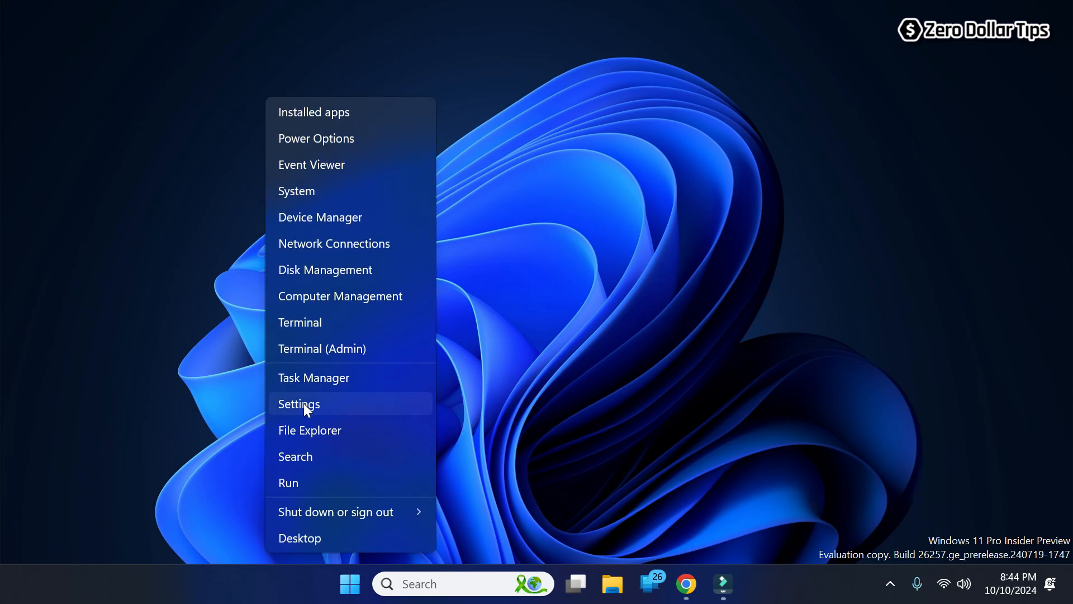
# Step: Launch Windows Settings from the Start button's quick link menu
pyautogui.click(298, 404)
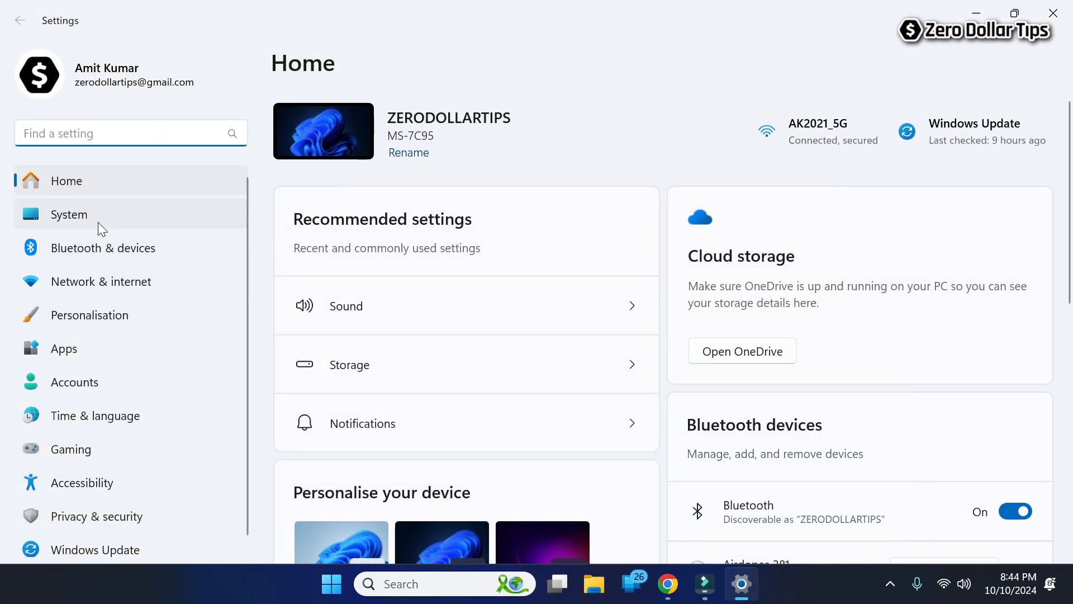
# Step: Go to the System Display page and bring Related settings into view
pyautogui.click(68, 214)
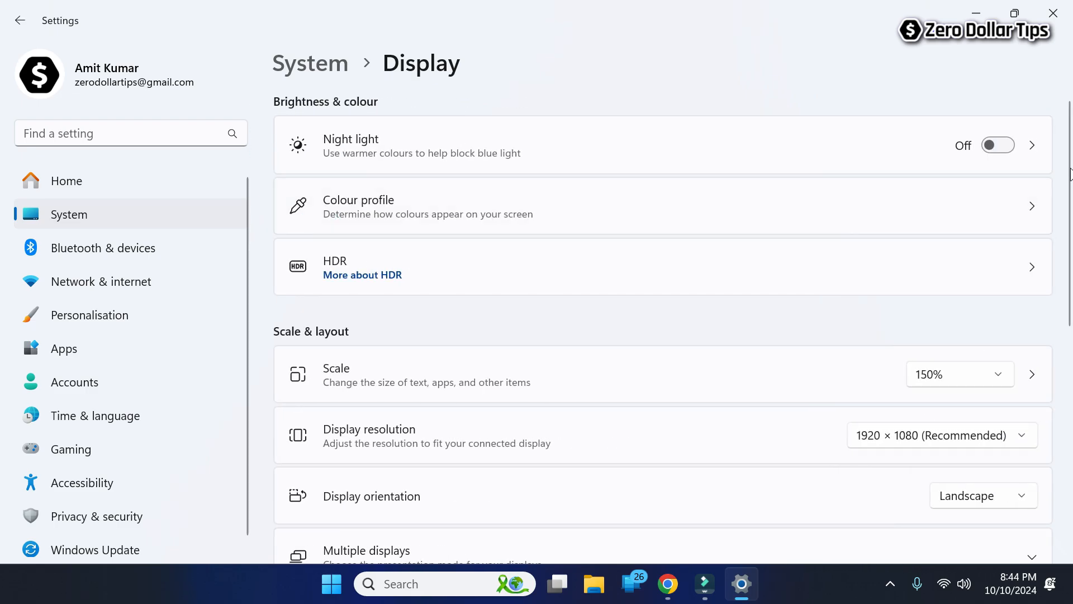
pyautogui.scroll(-3)
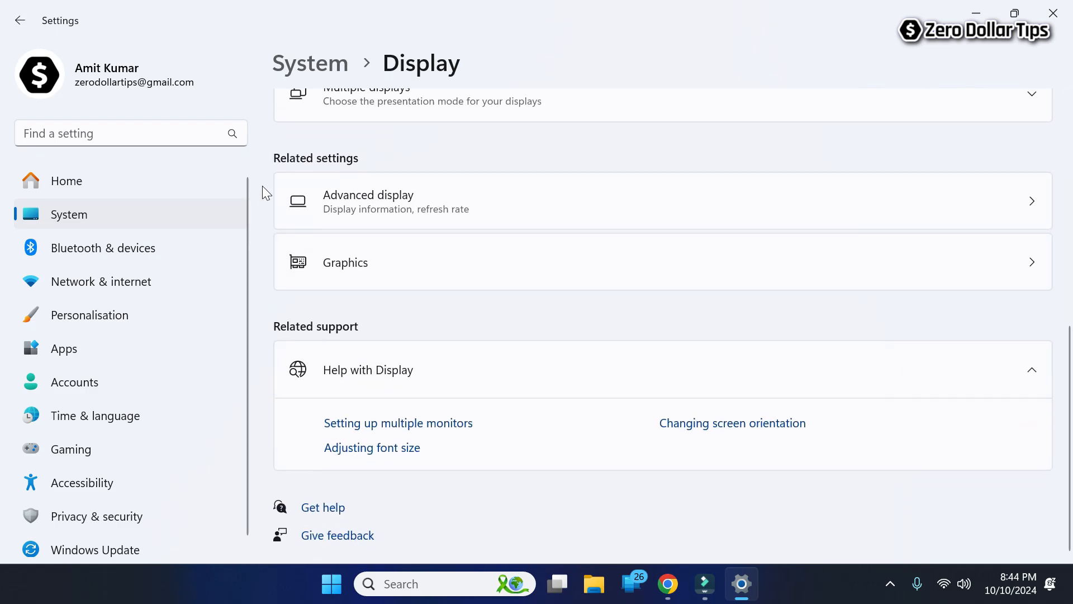
pyautogui.moveTo(375, 274)
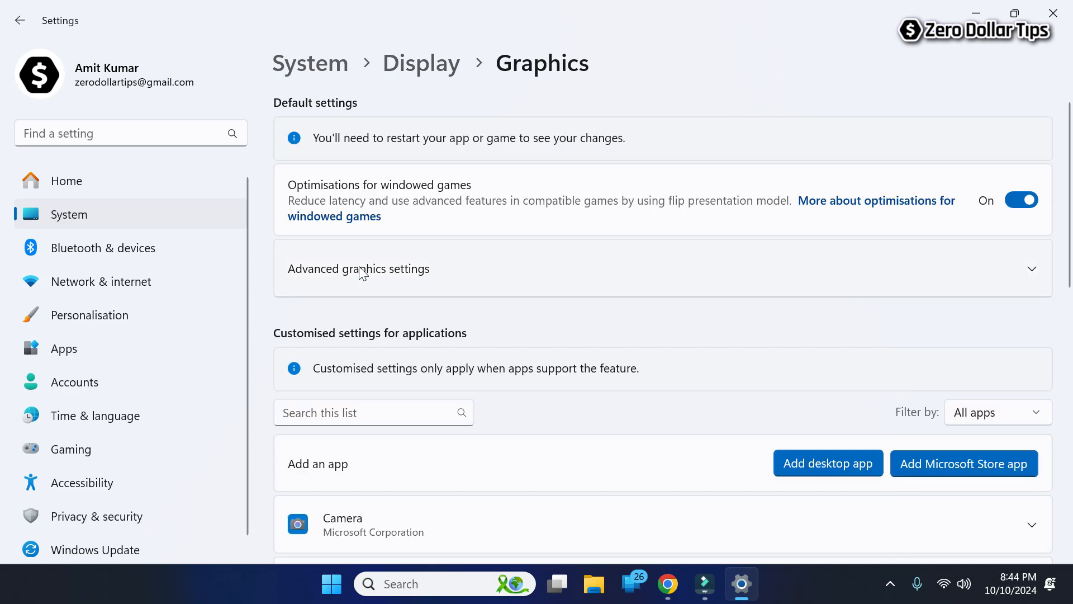
pyautogui.moveTo(355, 122)
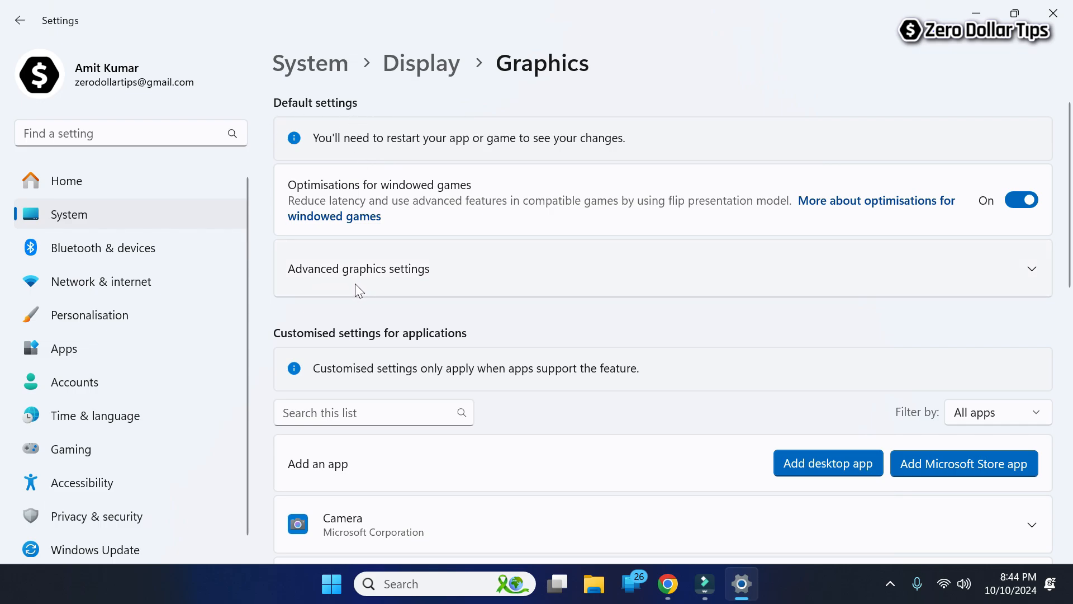
# Step: Expand Advanced graphics settings to show Hardware-accelerated GPU scheduling switched on
pyautogui.click(358, 269)
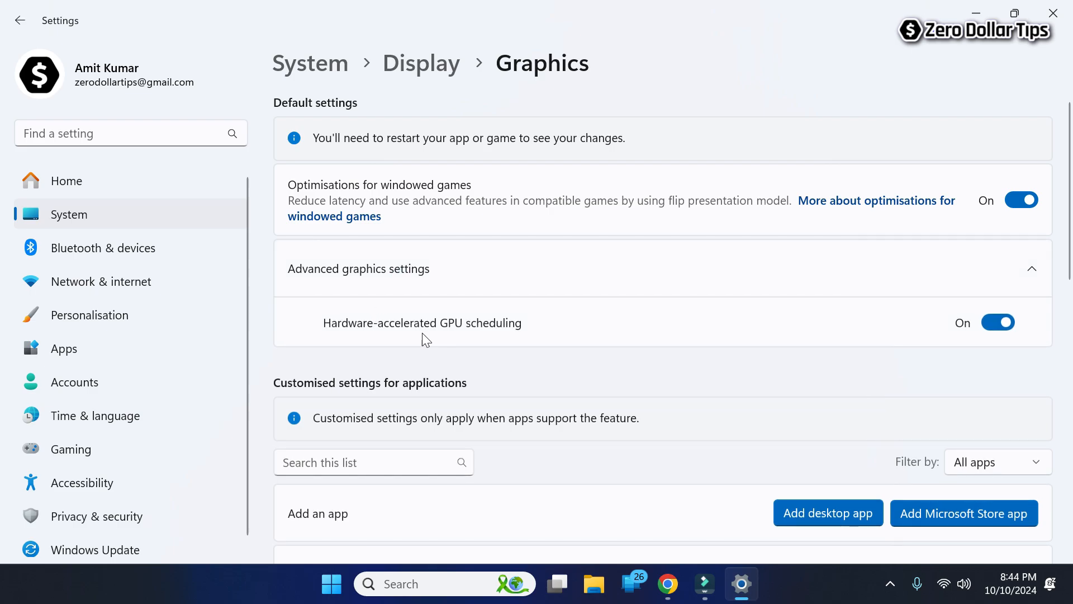
pyautogui.moveTo(332, 346)
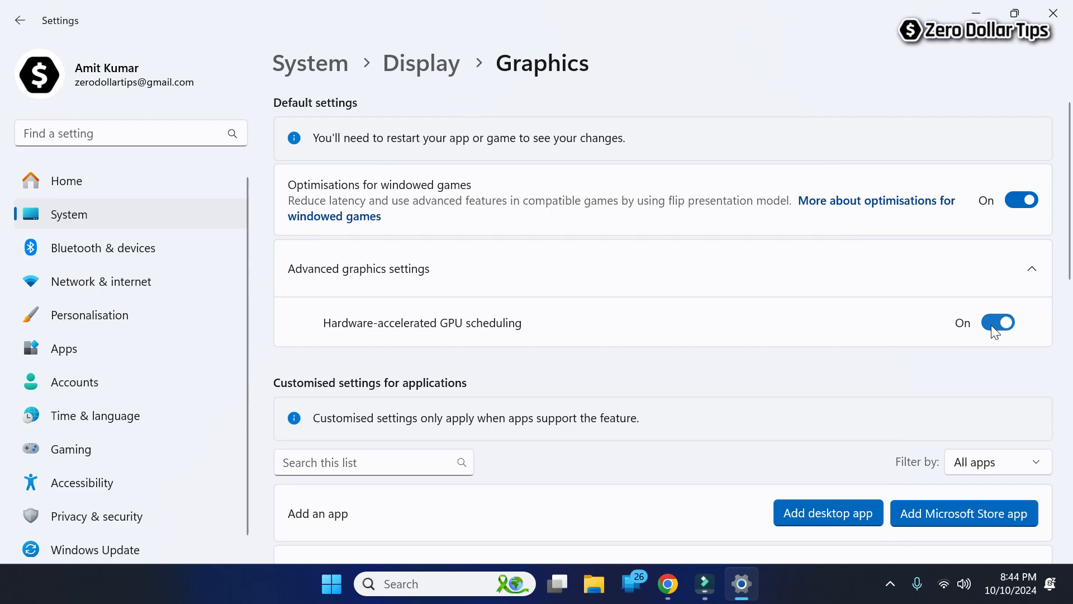
pyautogui.click(998, 322)
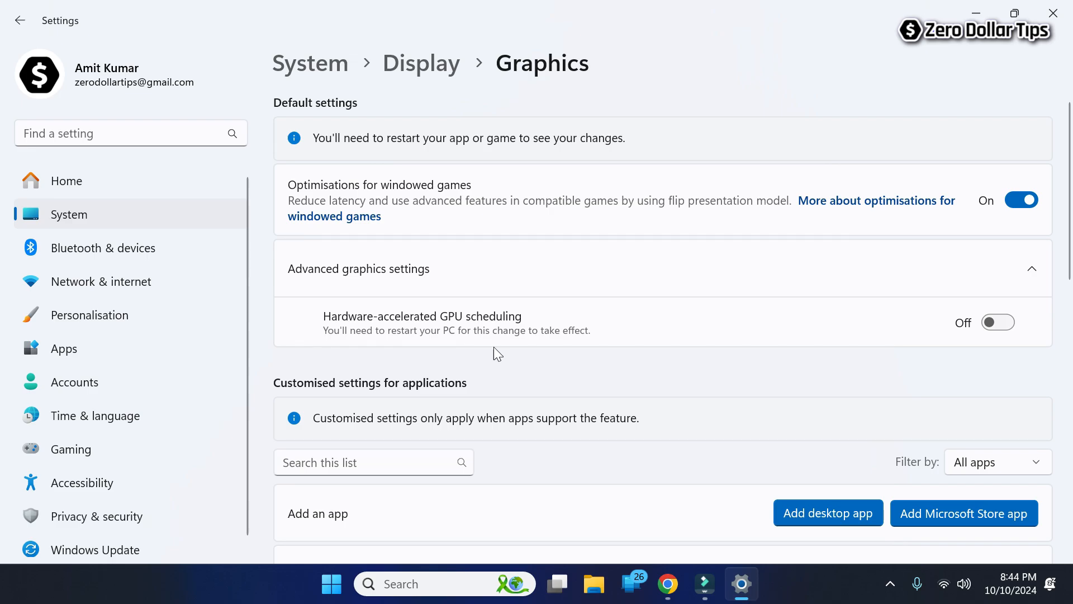
pyautogui.moveTo(535, 355)
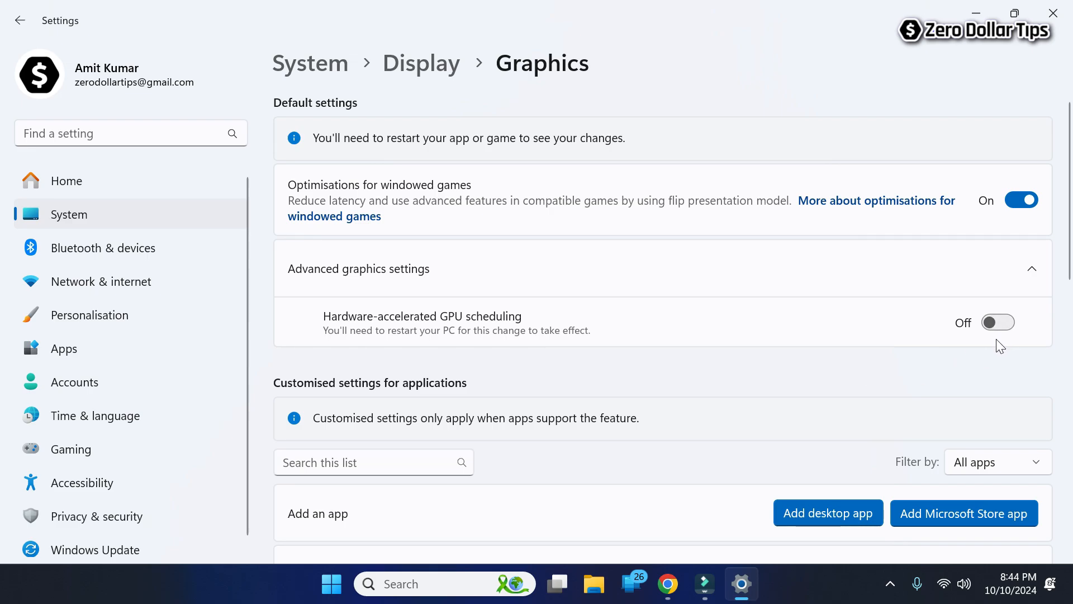
pyautogui.click(999, 322)
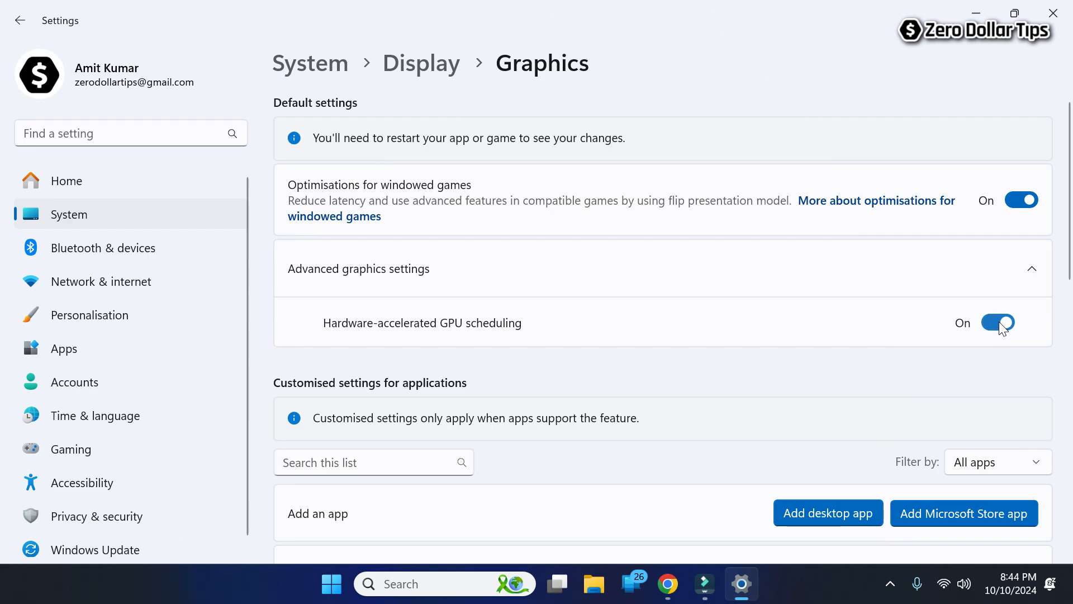
pyautogui.moveTo(428, 358)
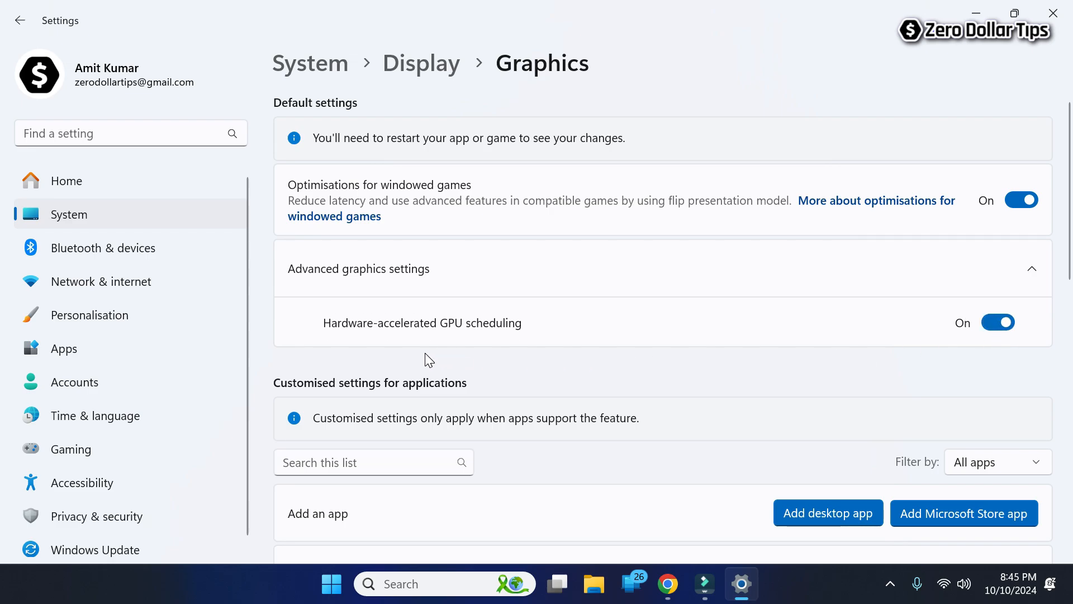